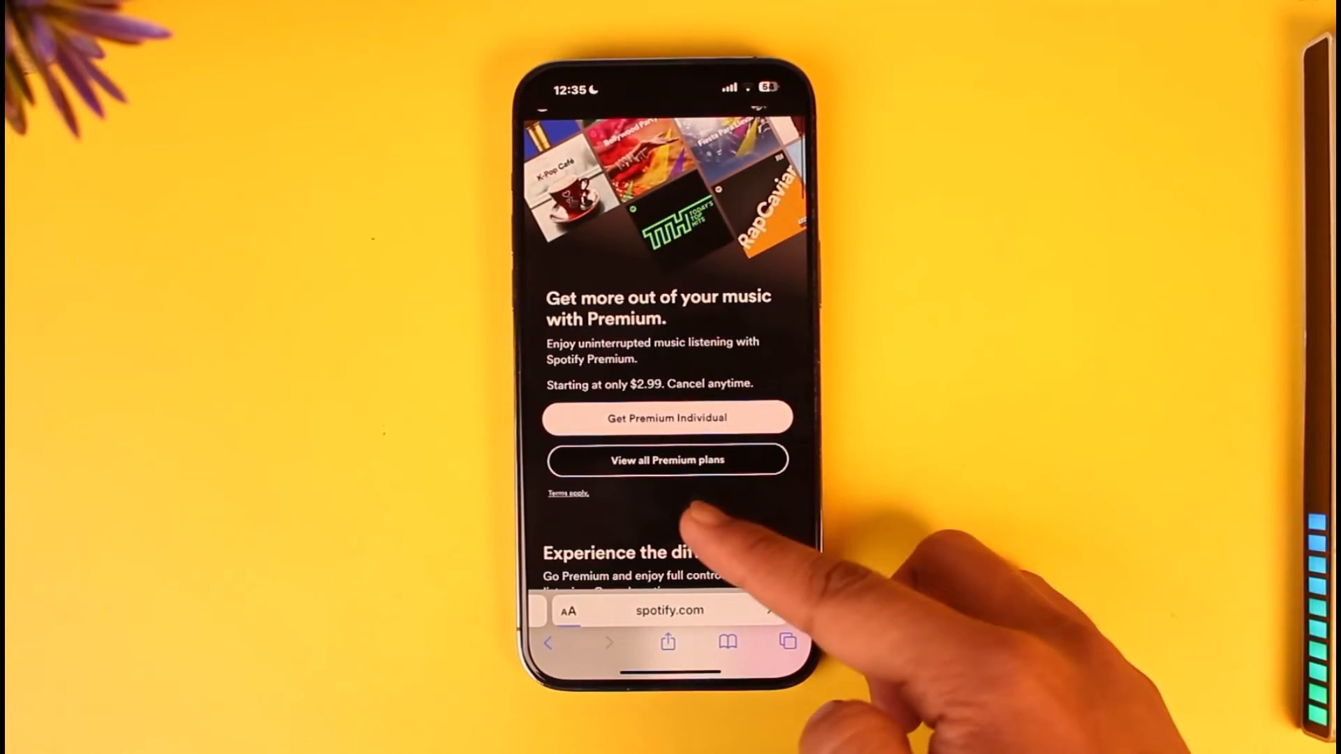
Step: Start Premium Individual checkout and scroll to the PayPal and credit/debit card options
click(667, 418)
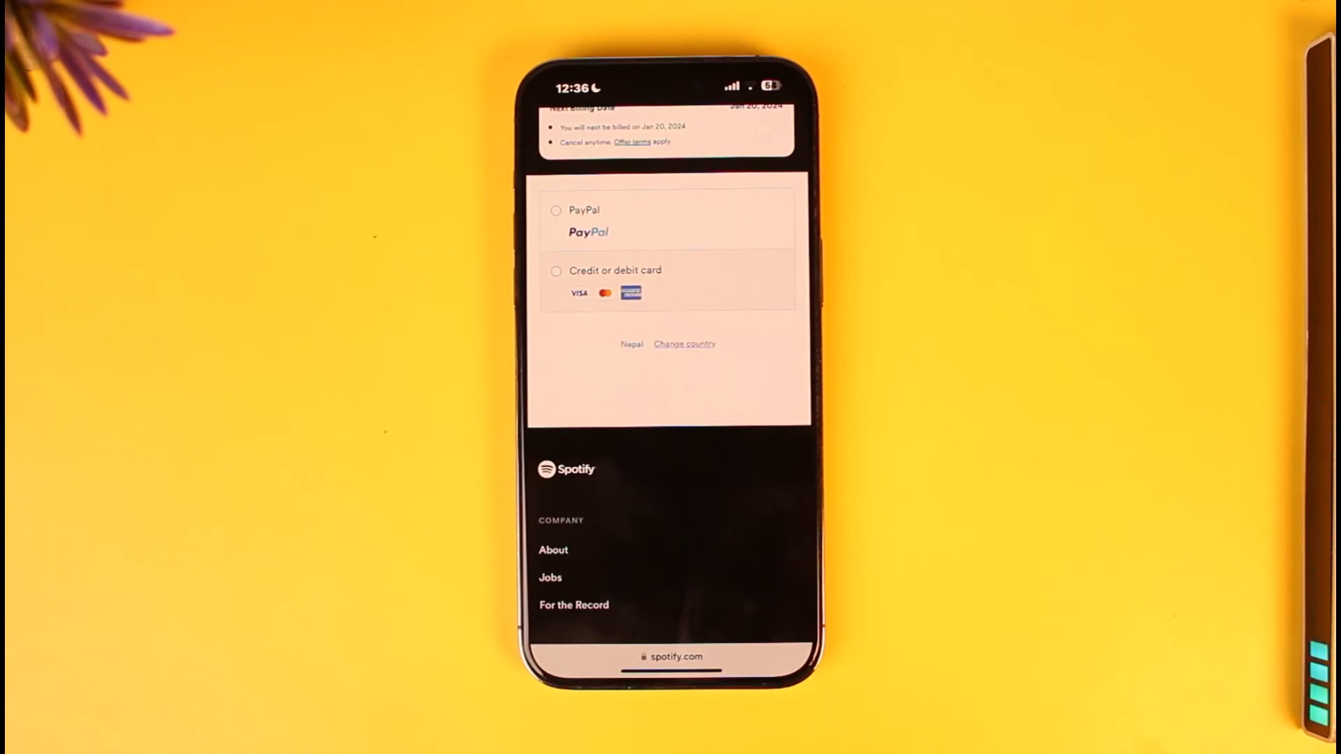
scroll(down, 3)
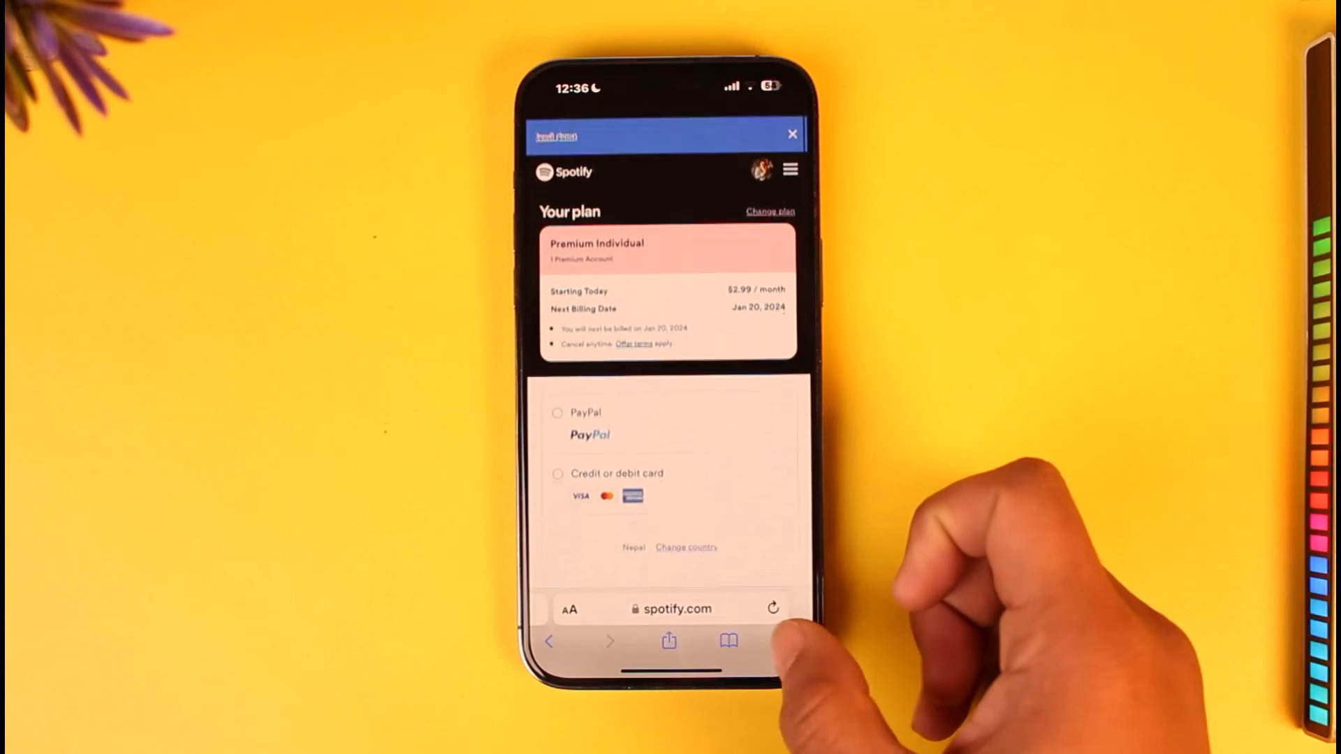